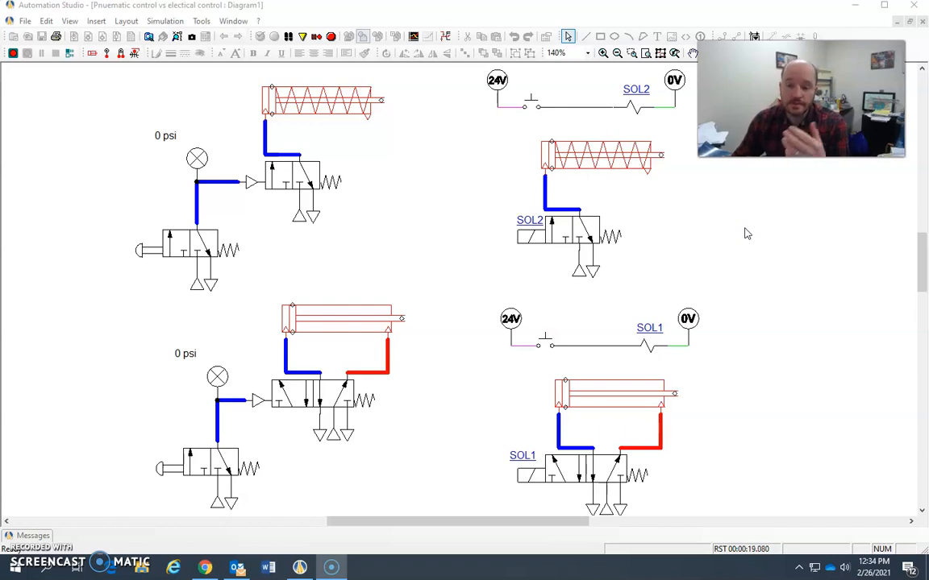
pyautogui.moveTo(733, 234)
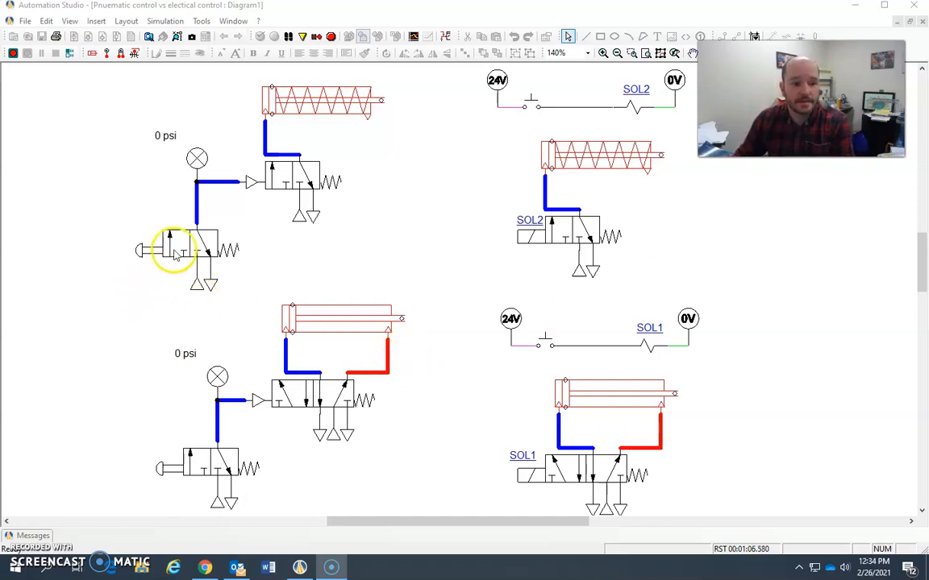
pyautogui.moveTo(201, 261)
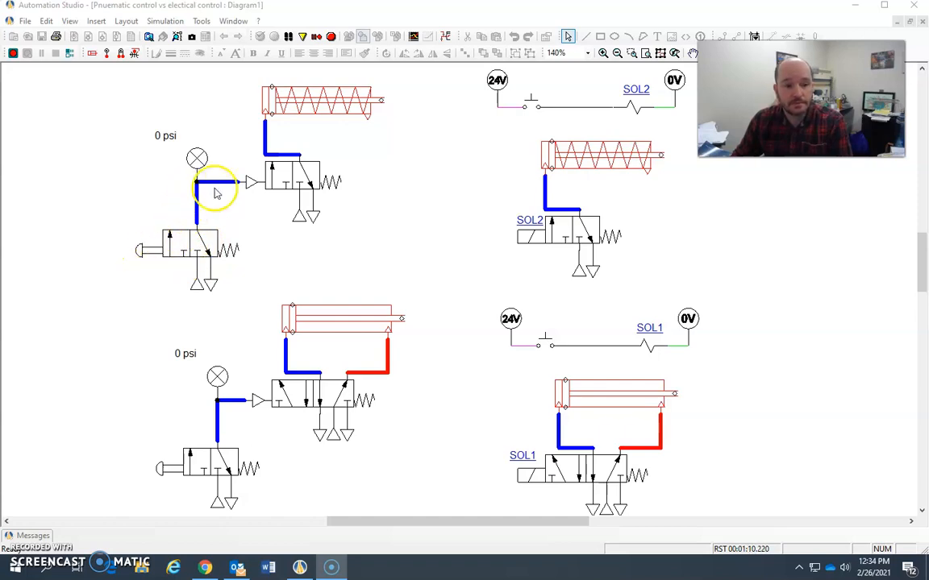
pyautogui.moveTo(253, 189)
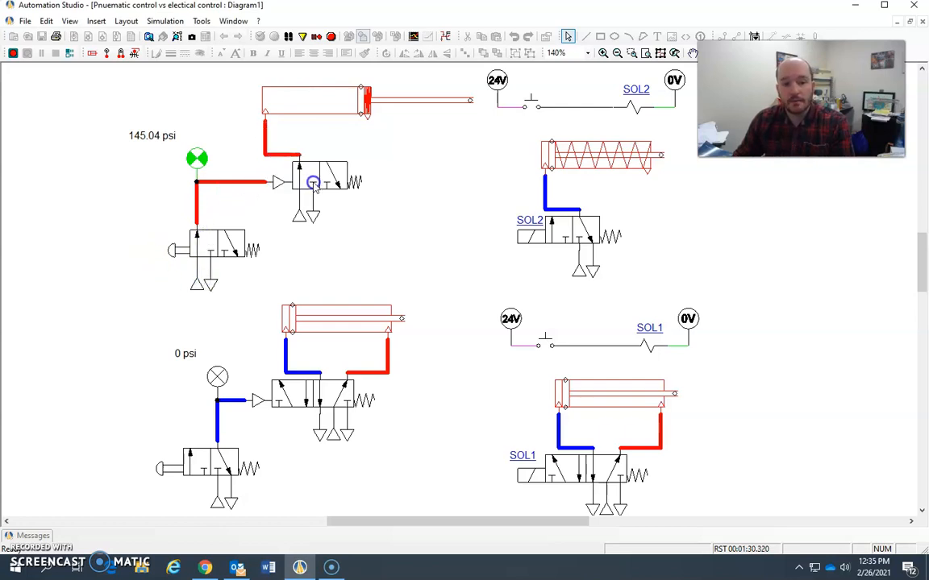
pyautogui.moveTo(291, 195)
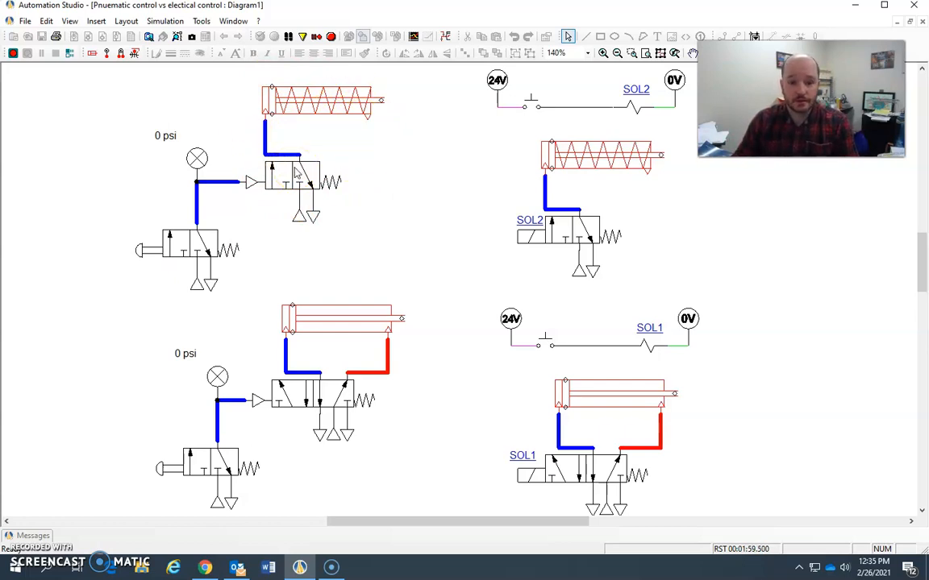
pyautogui.click(197, 158)
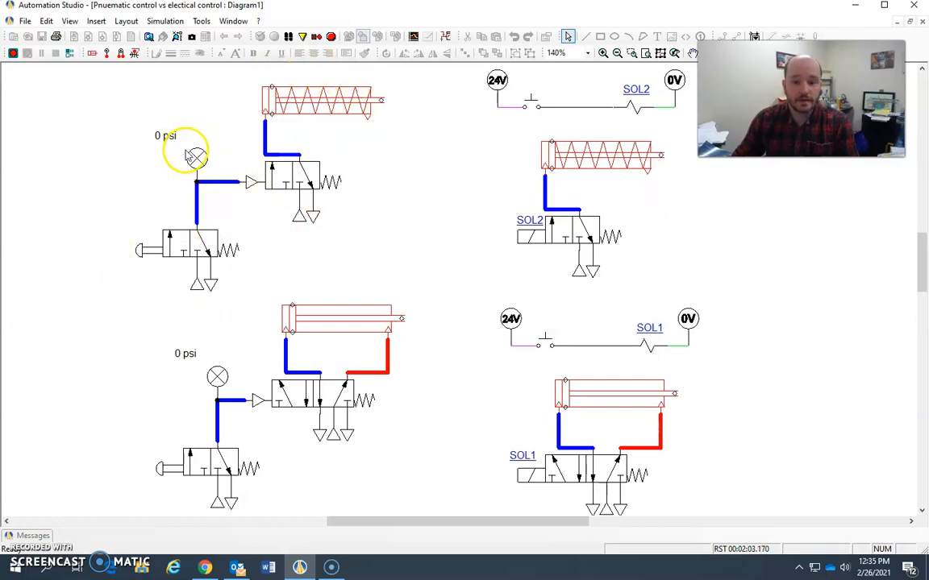
pyautogui.moveTo(594, 186)
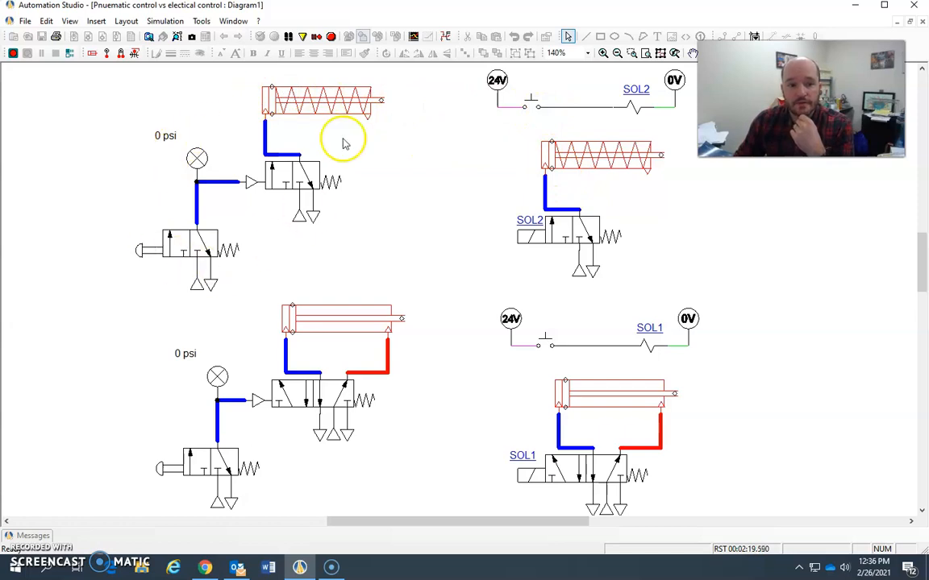
pyautogui.moveTo(532, 107)
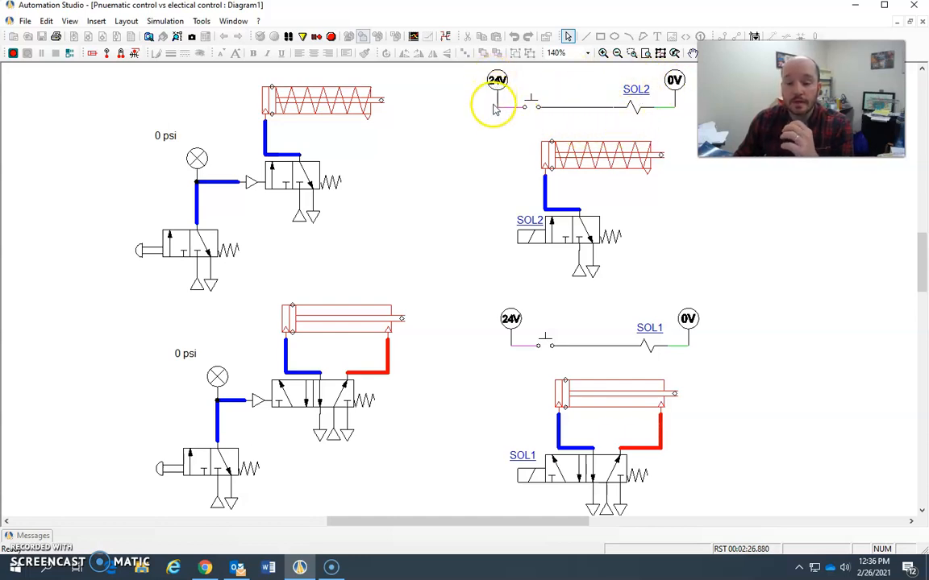
pyautogui.moveTo(494, 120)
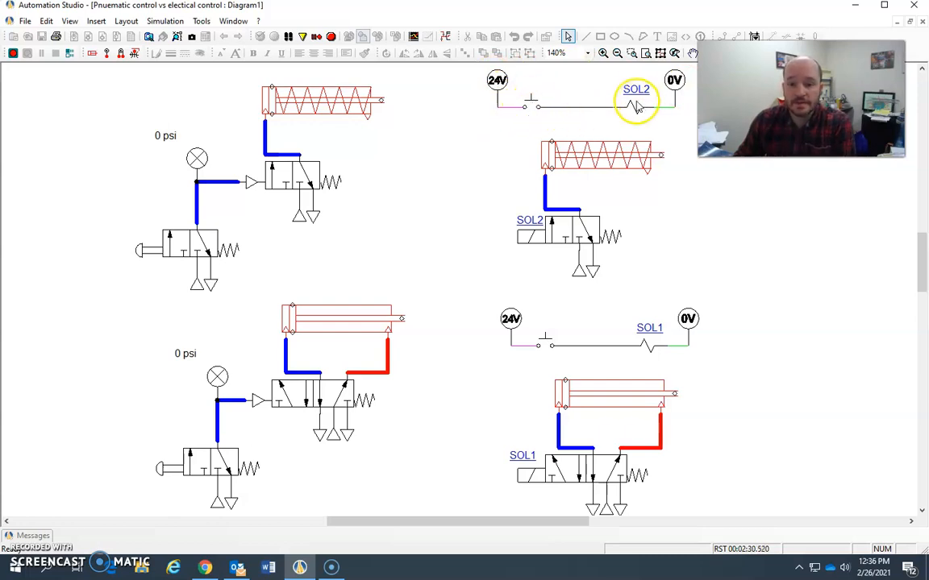
pyautogui.moveTo(635, 90)
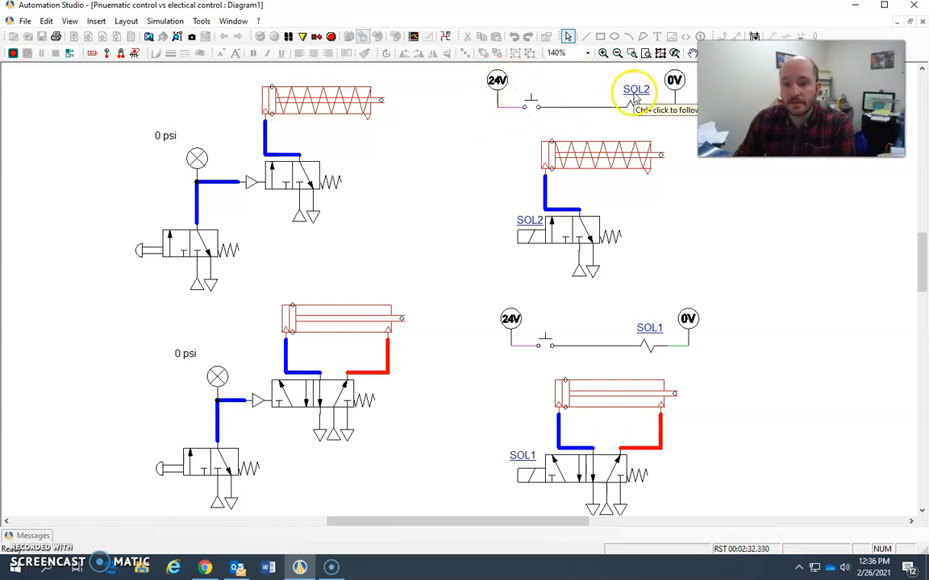
pyautogui.moveTo(640, 113)
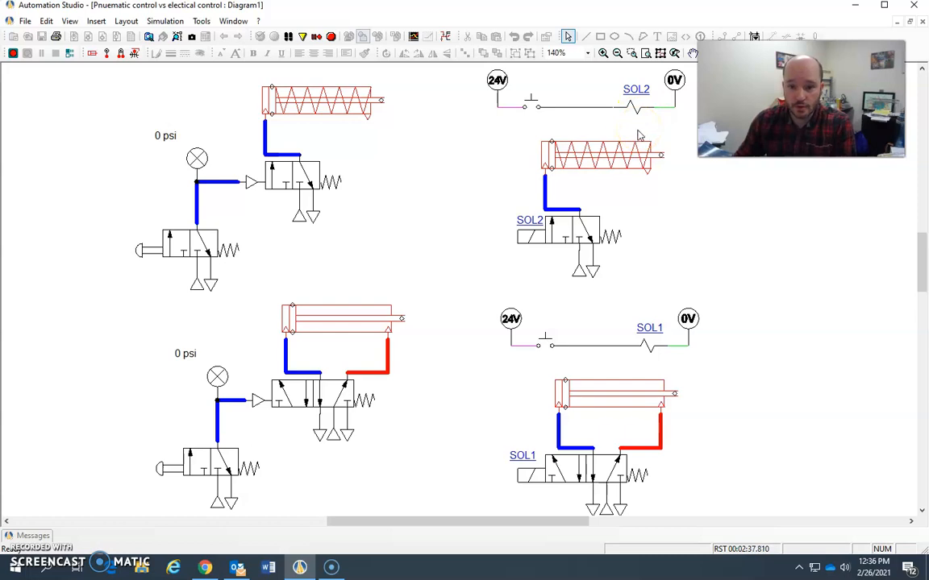
pyautogui.moveTo(516, 200)
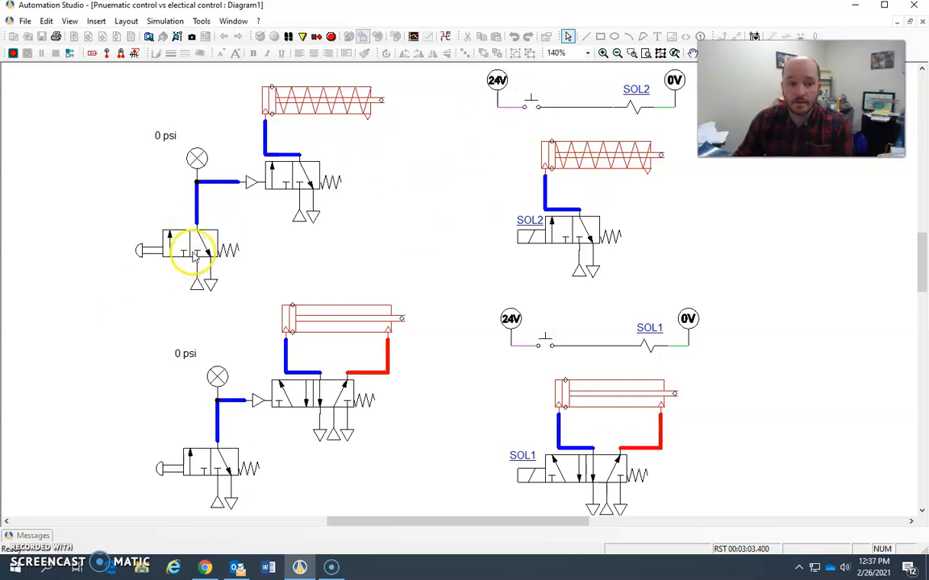
pyautogui.moveTo(433, 251)
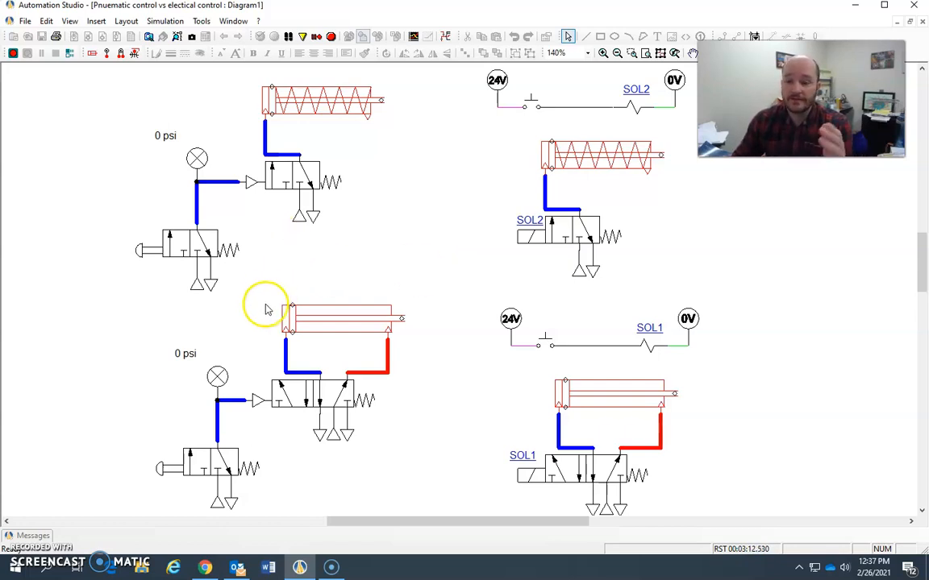
pyautogui.moveTo(672, 130)
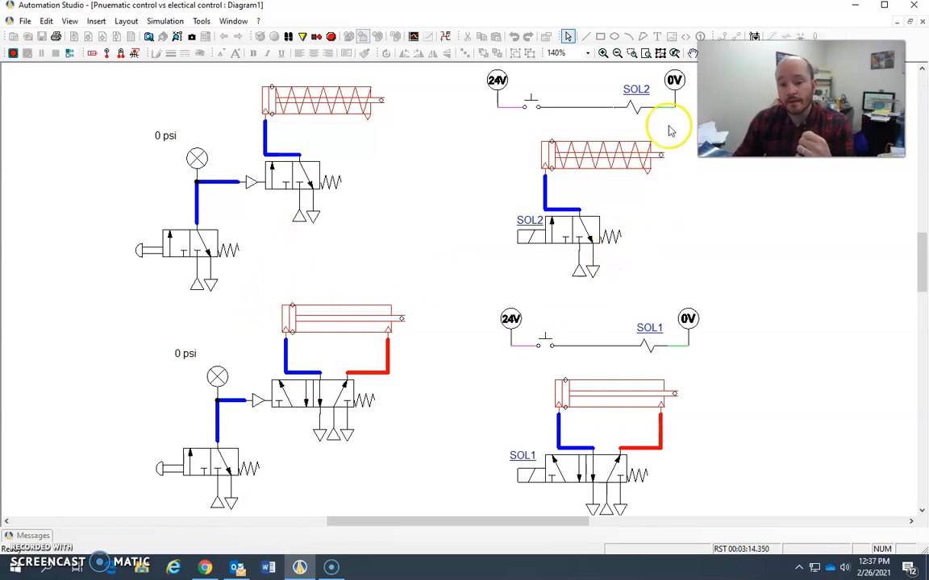
pyautogui.moveTo(555, 260)
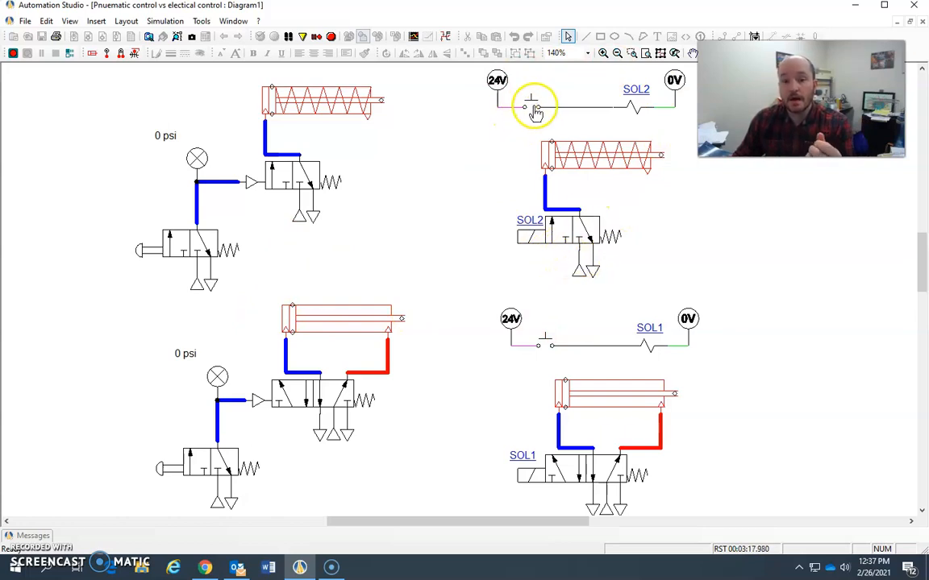
pyautogui.click(528, 104)
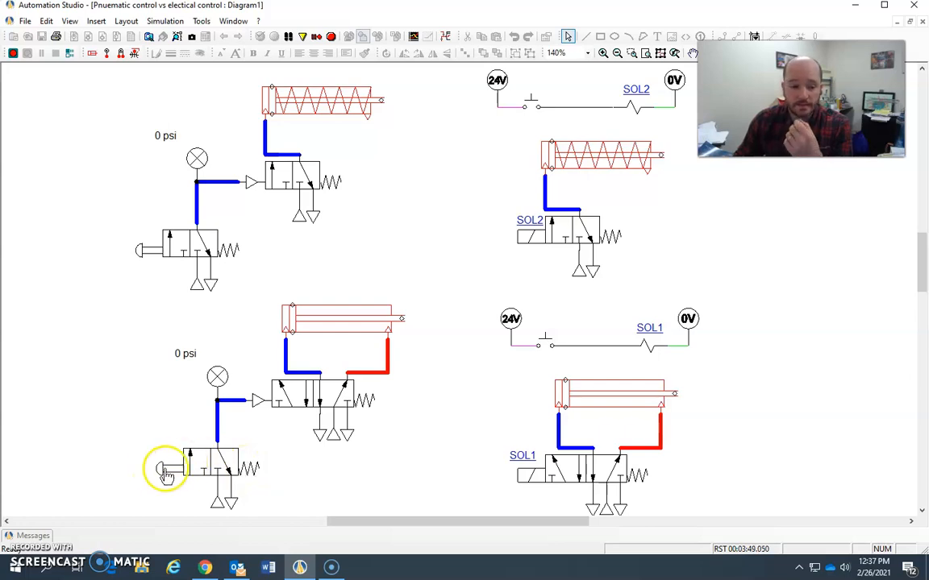
pyautogui.click(164, 470)
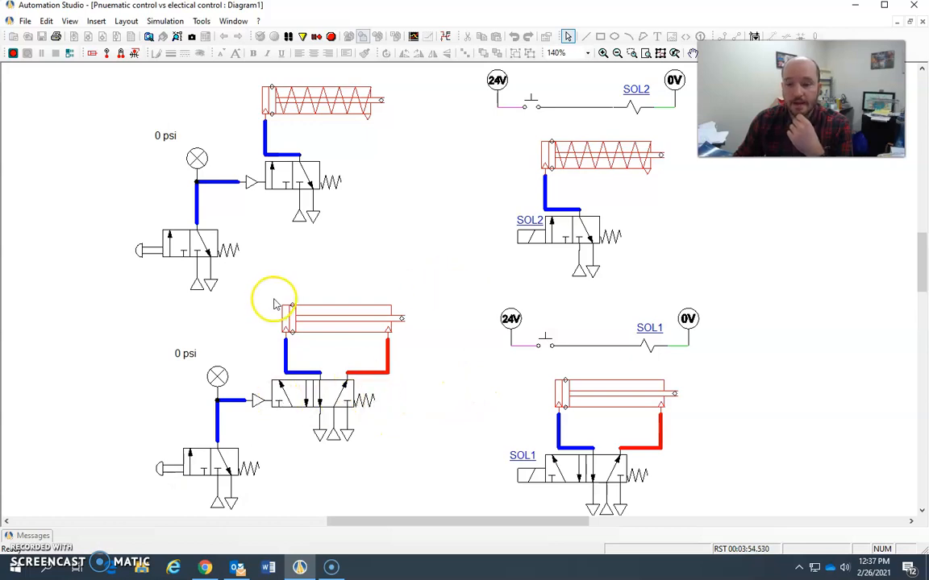
pyautogui.moveTo(380, 290)
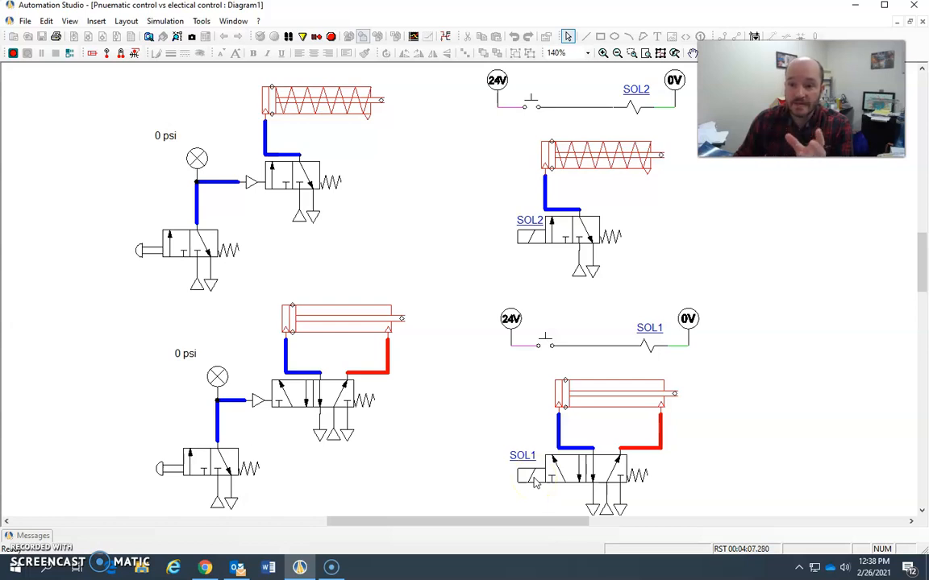
pyautogui.moveTo(497, 292)
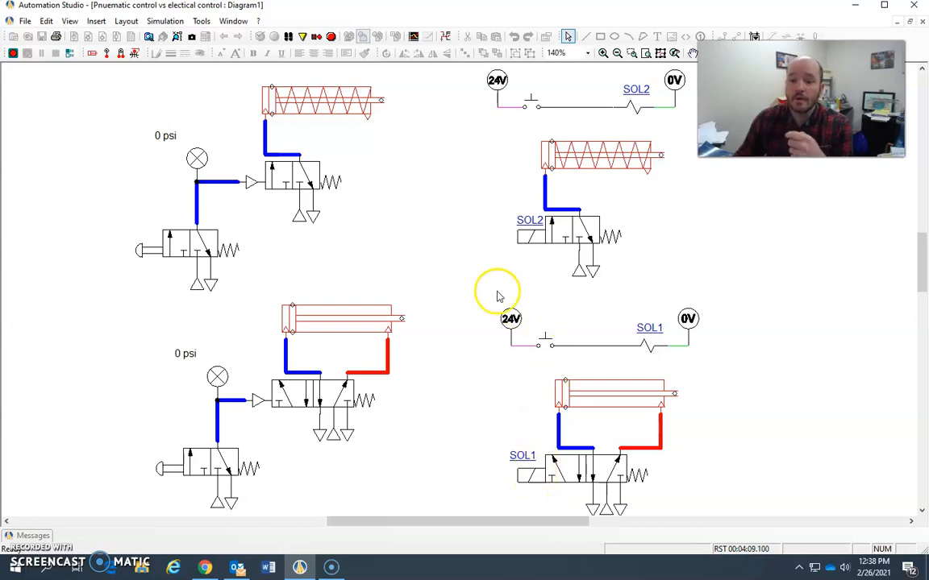